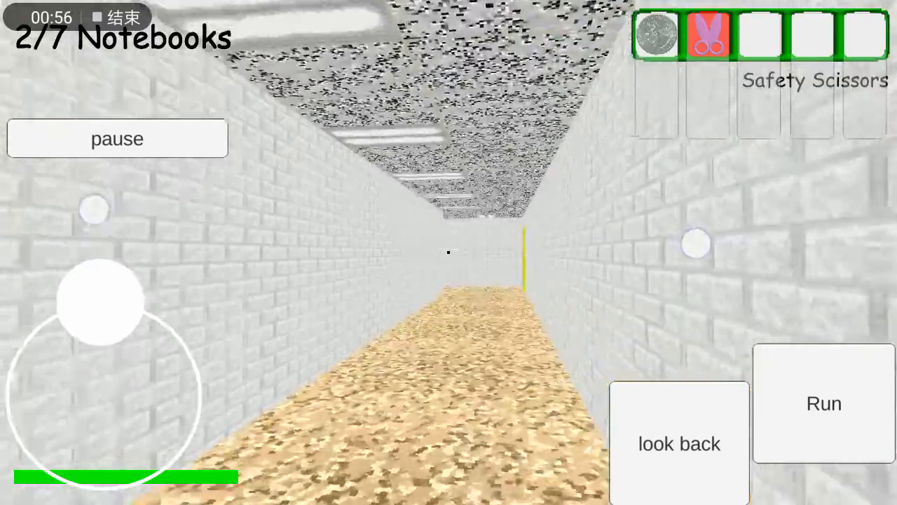
pyautogui.click(824, 403)
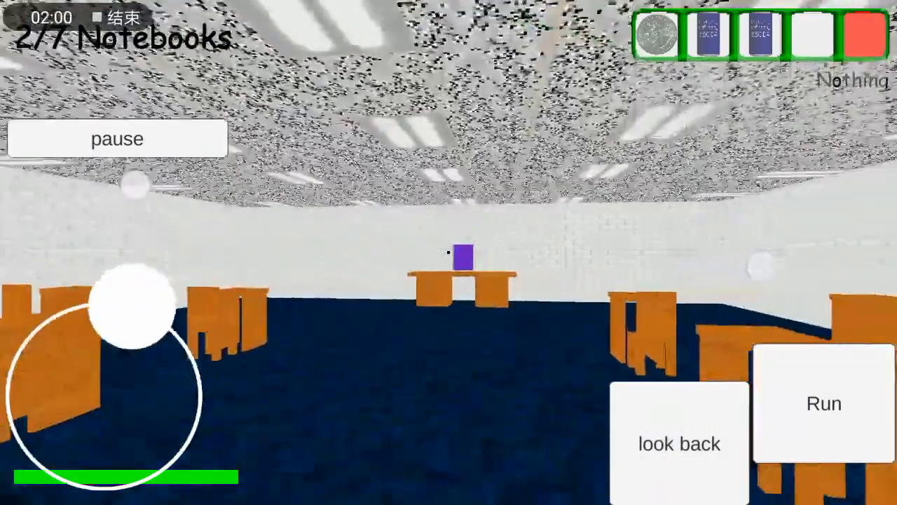
pyautogui.click(823, 413)
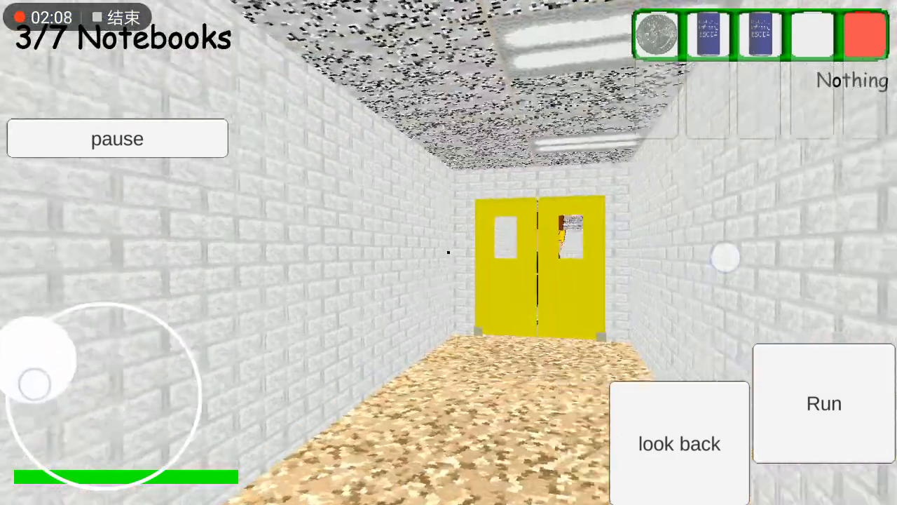
pyautogui.moveTo(35, 384); pyautogui.dragTo(112, 463)
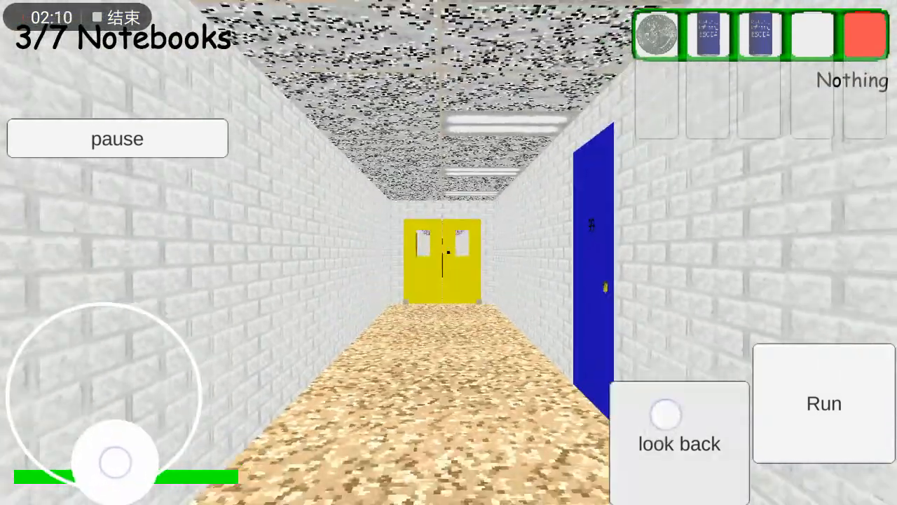
pyautogui.moveTo(115, 462); pyautogui.dragTo(73, 464)
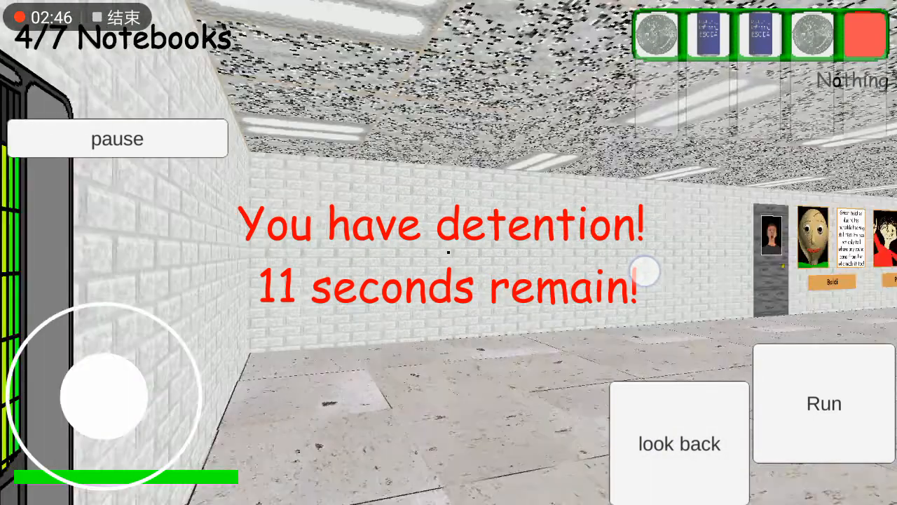
pyautogui.moveTo(105, 395); pyautogui.dragTo(56, 395)
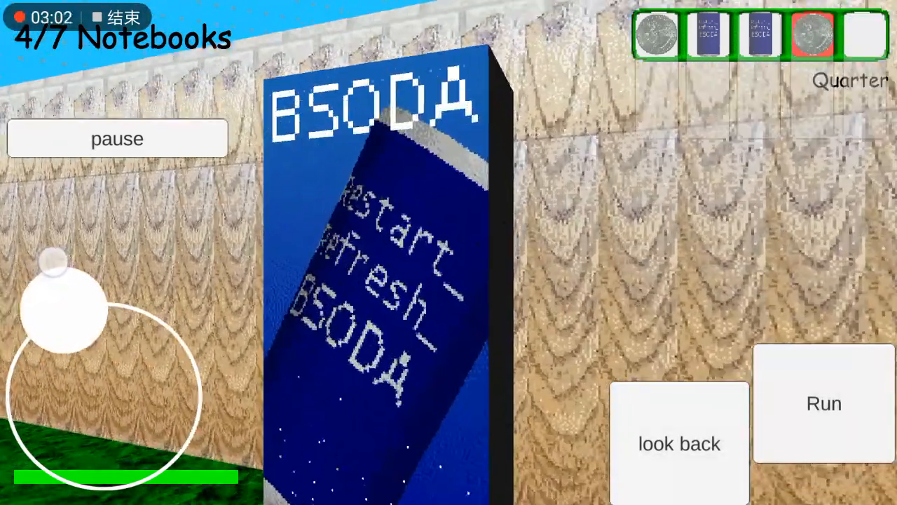
pyautogui.moveTo(63, 308); pyautogui.dragTo(105, 393)
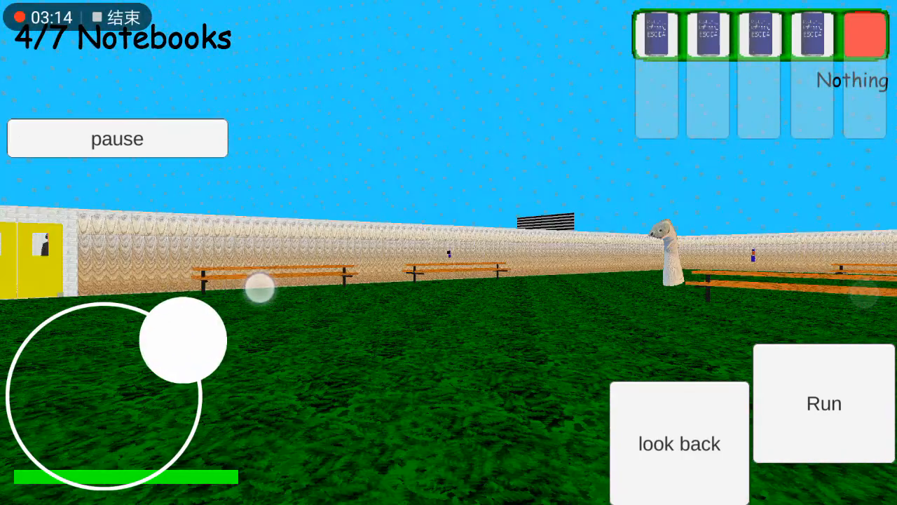
pyautogui.click(678, 443)
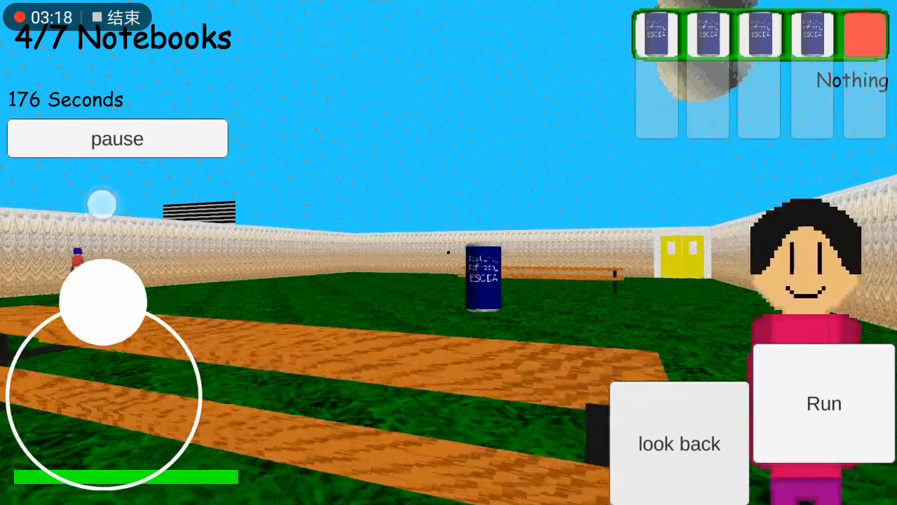
pyautogui.moveTo(103, 301); pyautogui.dragTo(103, 392)
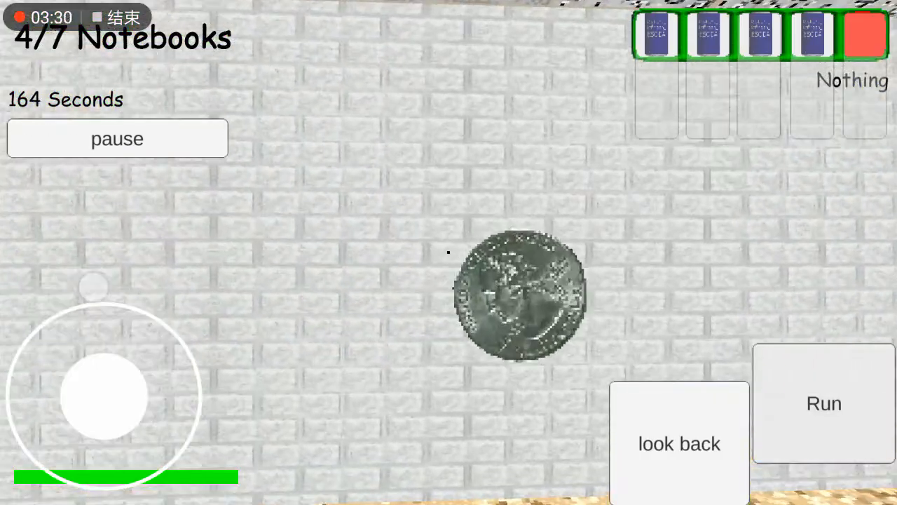
pyautogui.moveTo(104, 396); pyautogui.dragTo(104, 286)
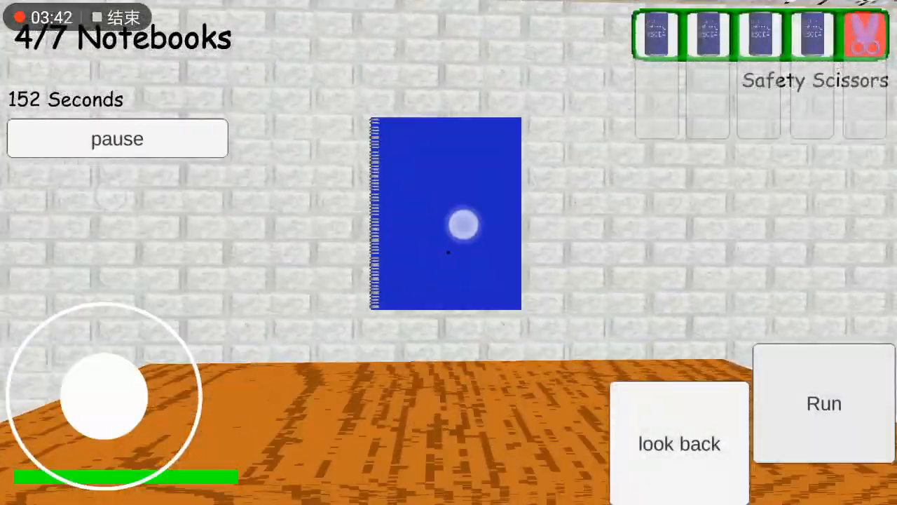
pyautogui.click(461, 223)
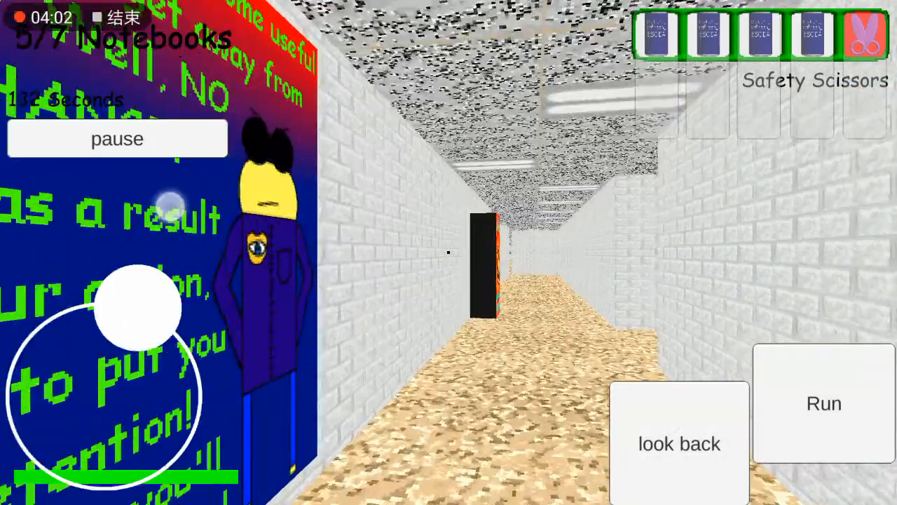
pyautogui.click(824, 404)
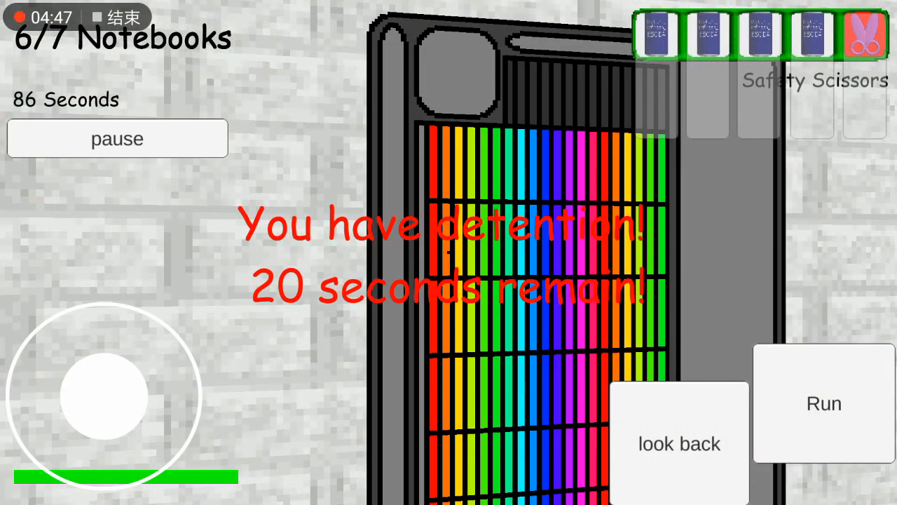
pyautogui.click(117, 138)
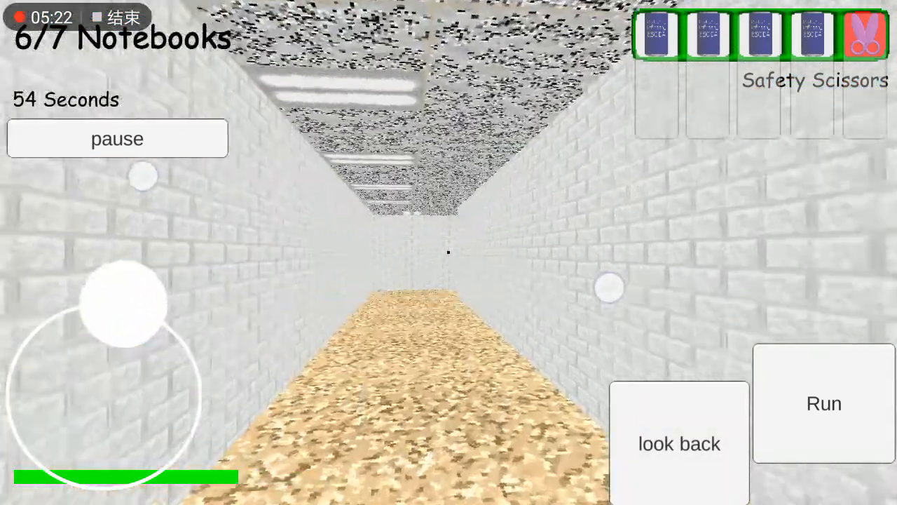
pyautogui.click(824, 403)
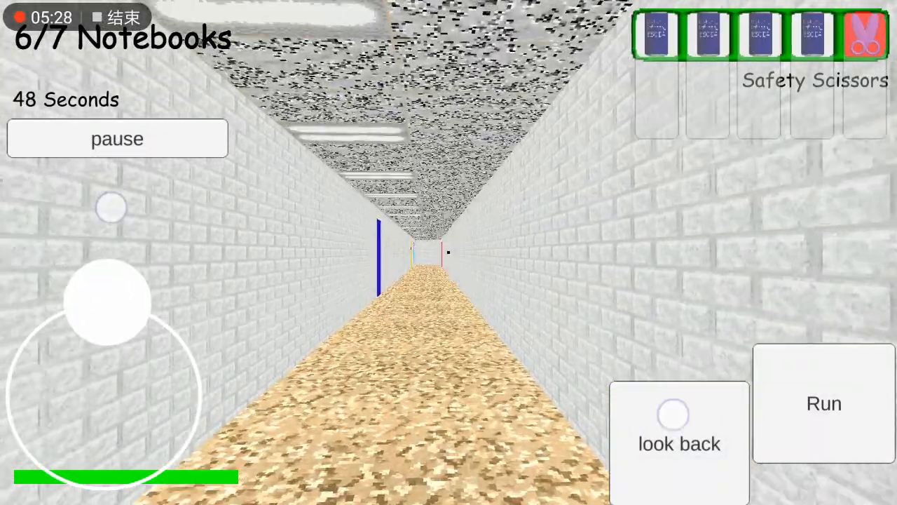
pyautogui.click(823, 405)
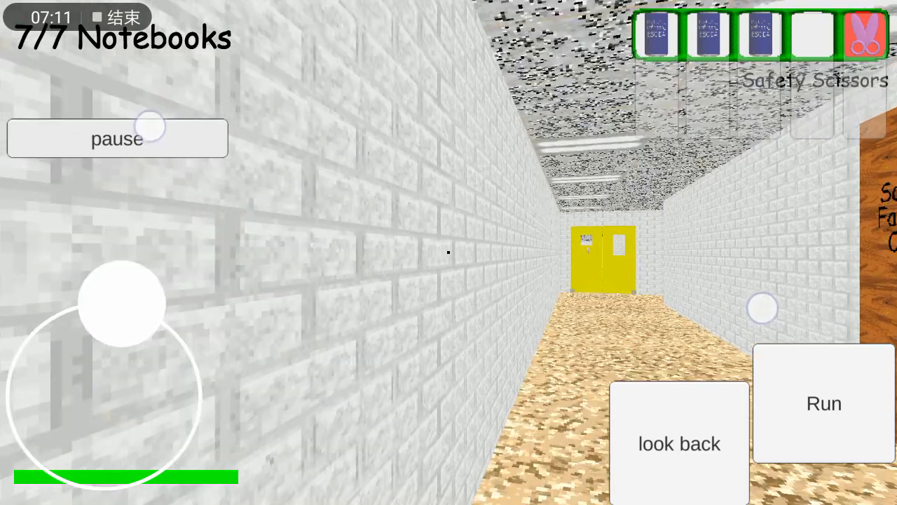
pyautogui.click(680, 443)
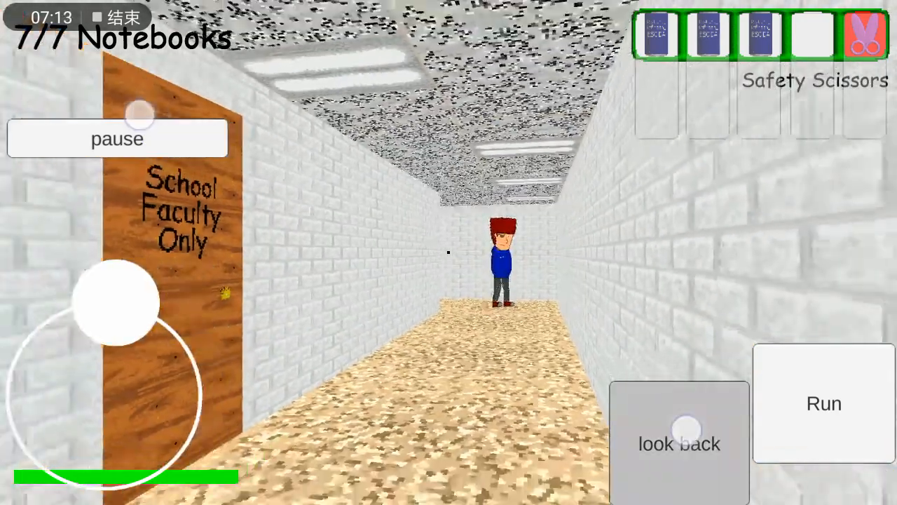